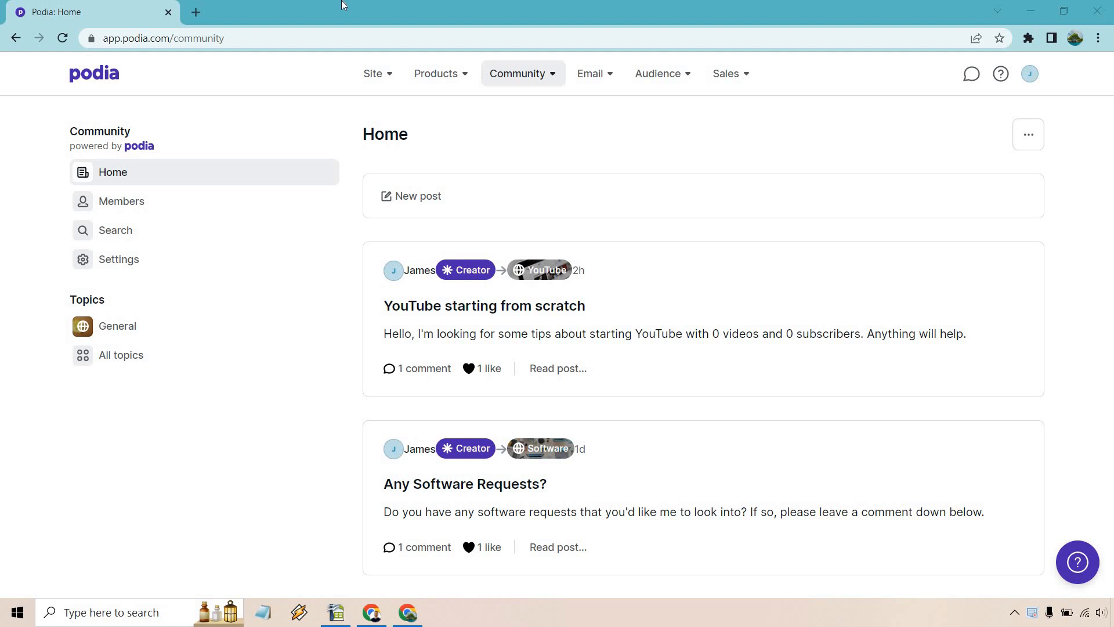
mouse_move(601, 64)
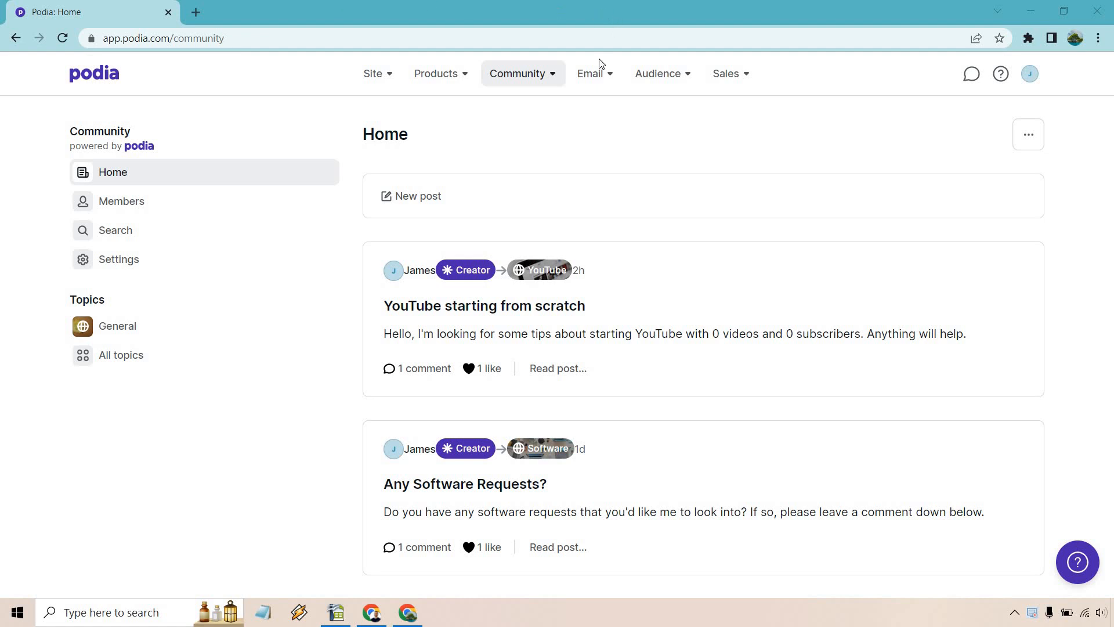
Step: Show the Email menu and the link options for New broadcast
left_click(593, 73)
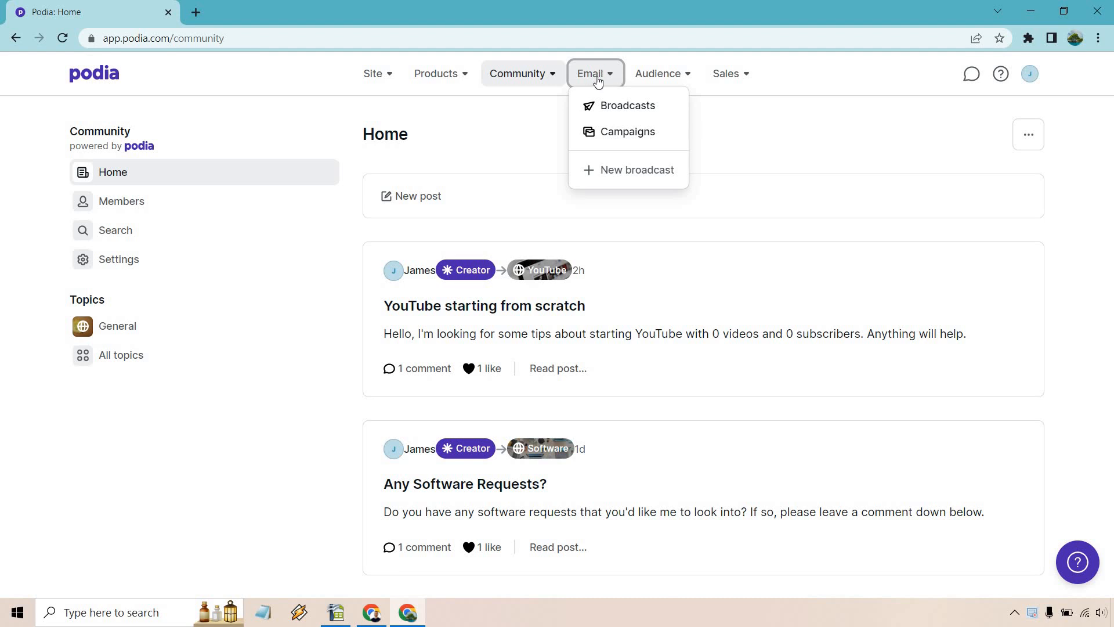
right_click(637, 169)
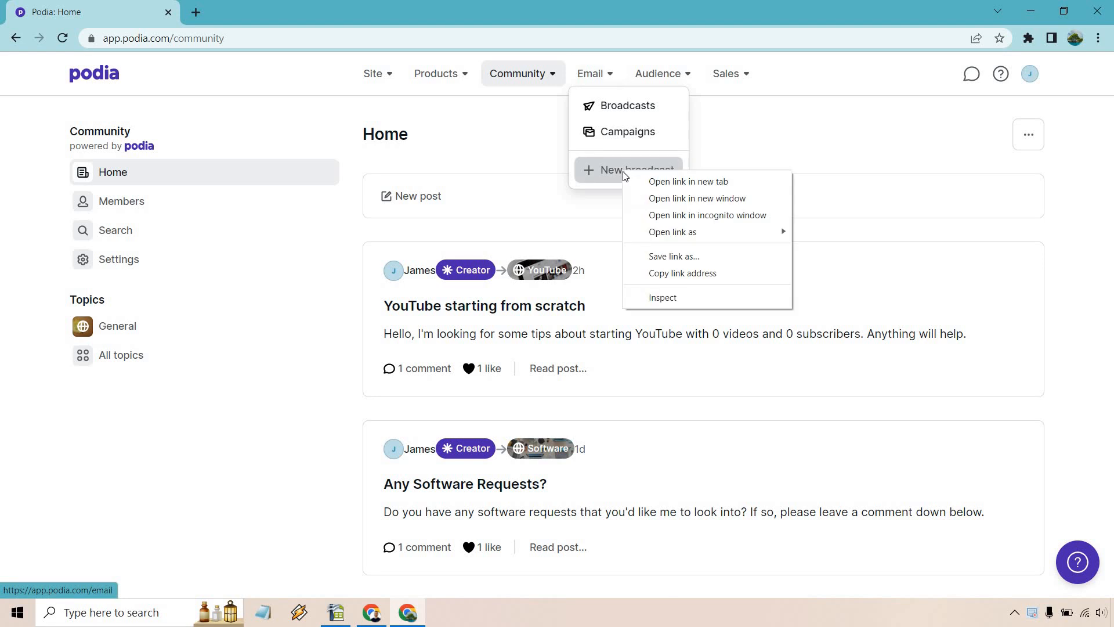
Step: Open New broadcast in a new tab and switch to it, showing the empty emails overview
left_click(686, 183)
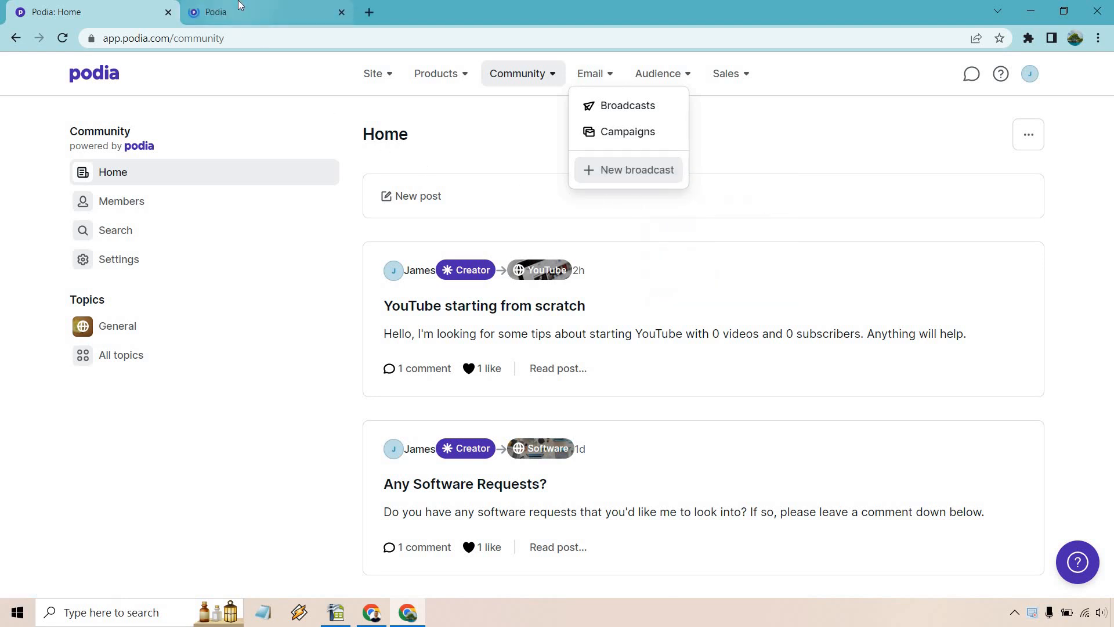
left_click(594, 73)
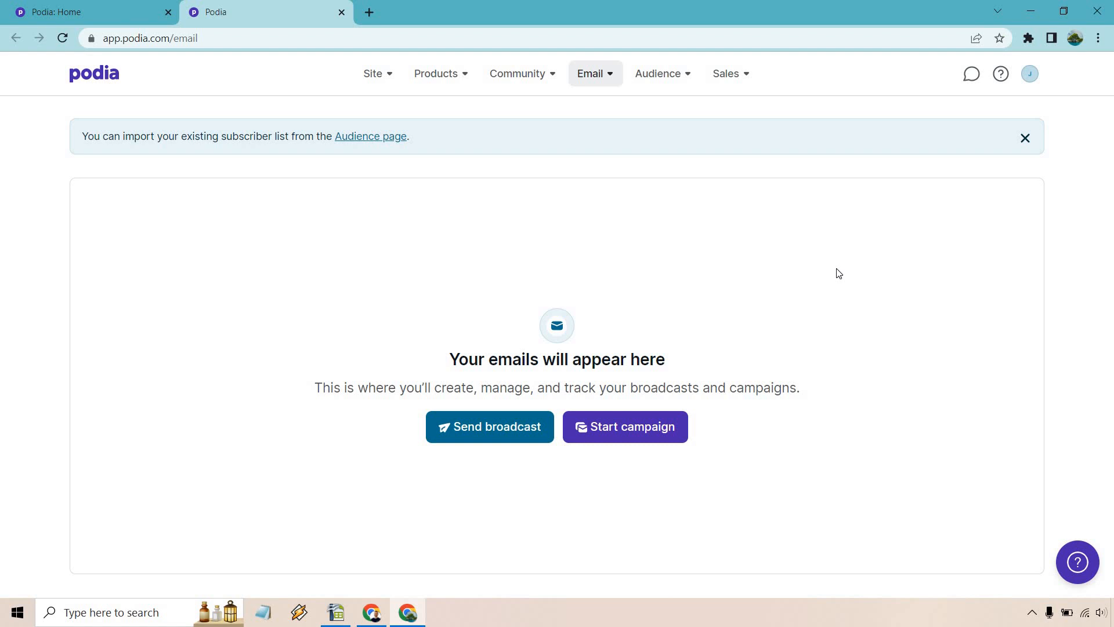
mouse_move(474, 434)
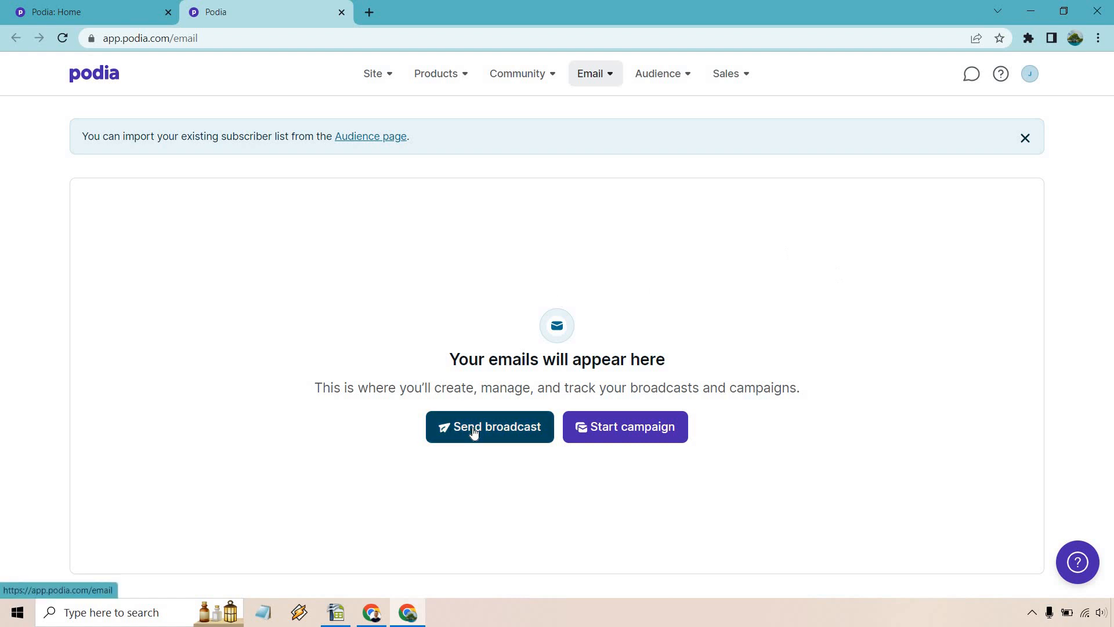
Step: Start a new broadcast with the subject 'The Case Against YouTube Marketing'
left_click(489, 426)
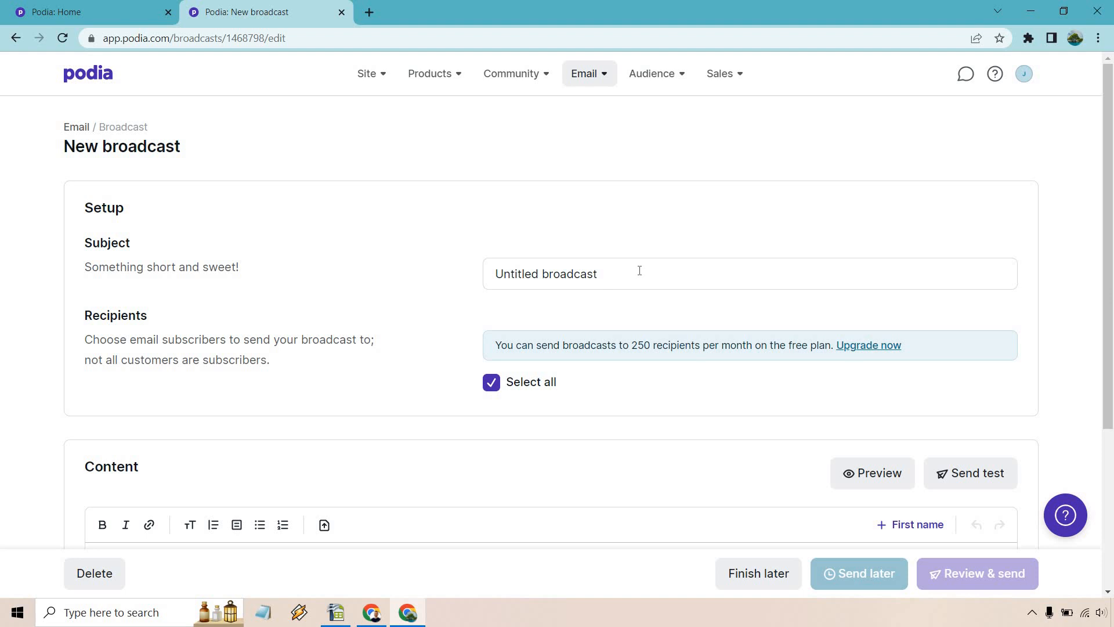
type("The Case Against YouTube Marketing")
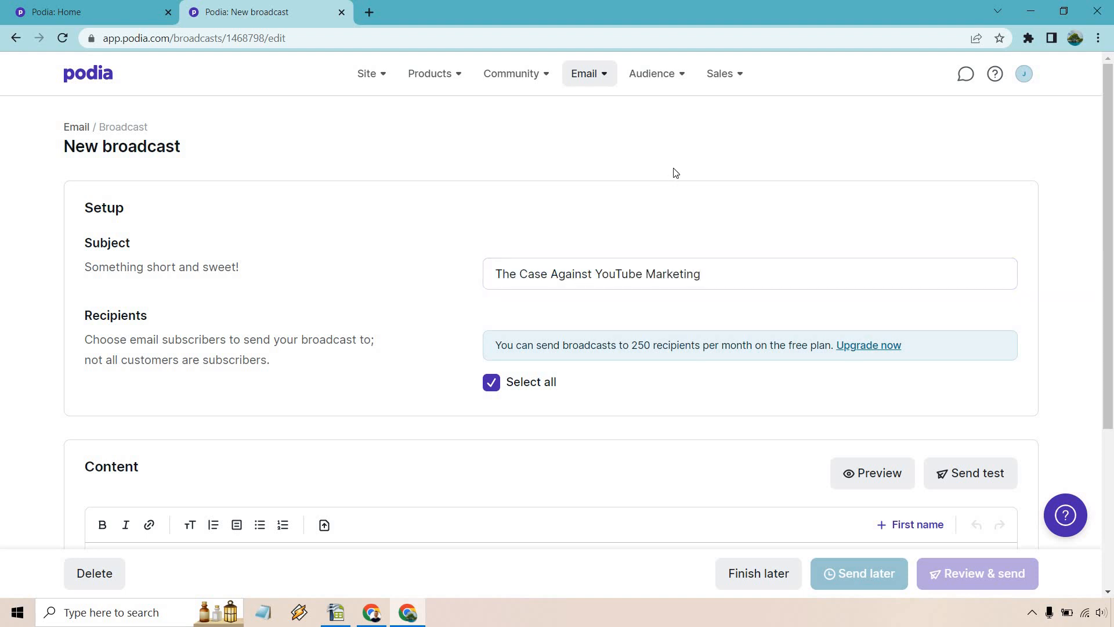
scroll("down", 3)
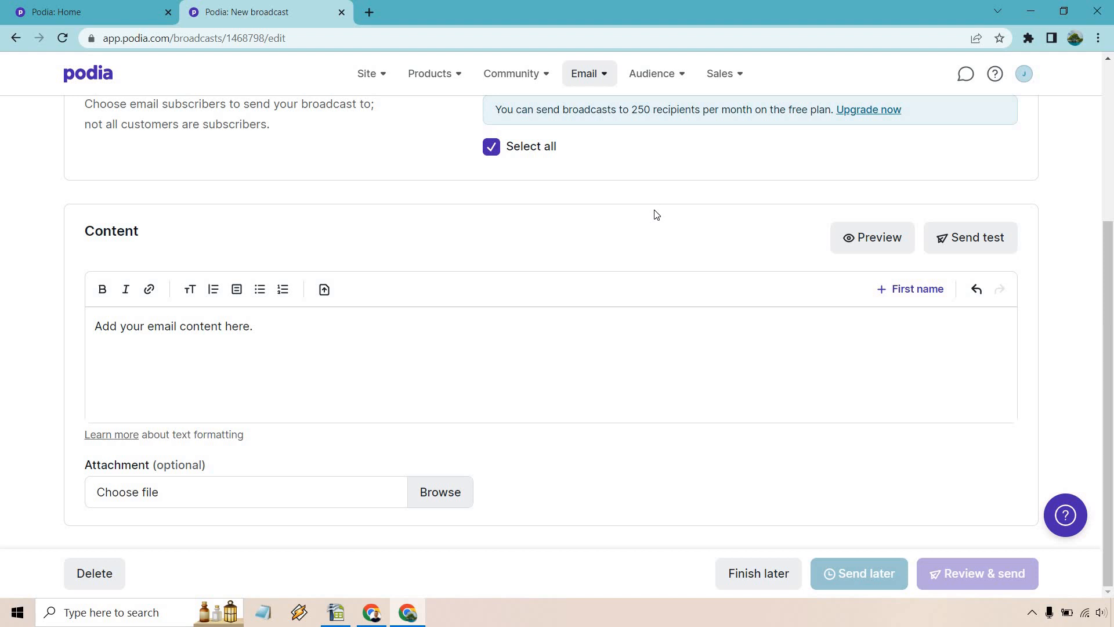
Step: Preview the broadcast, then paste the pro-YouTube-marketing letter signed James into its content
left_click(871, 236)
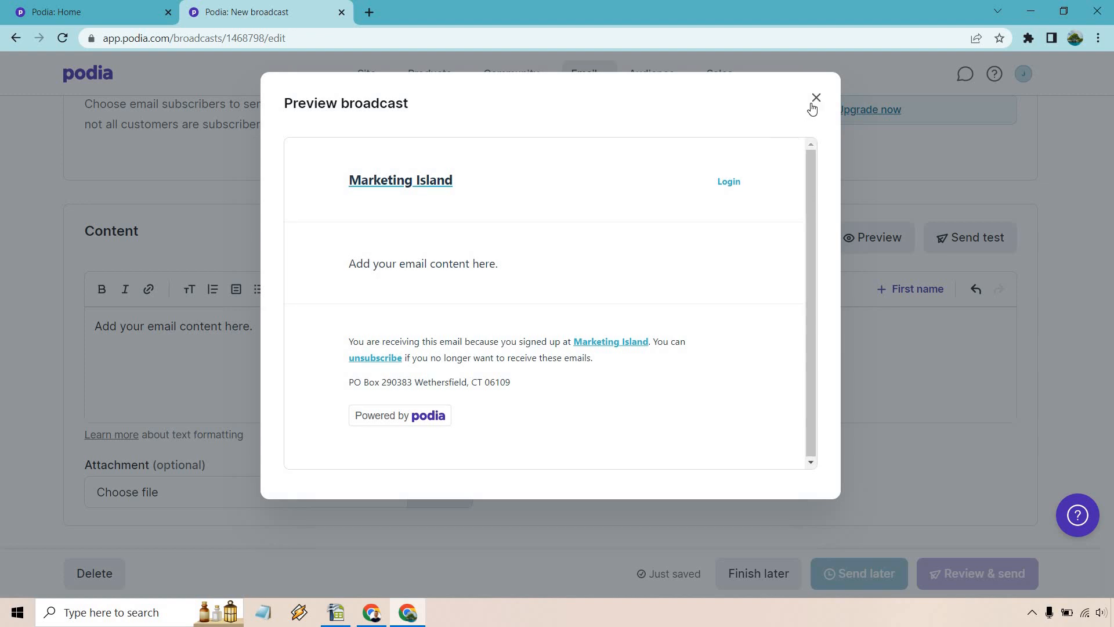
left_click(816, 97)
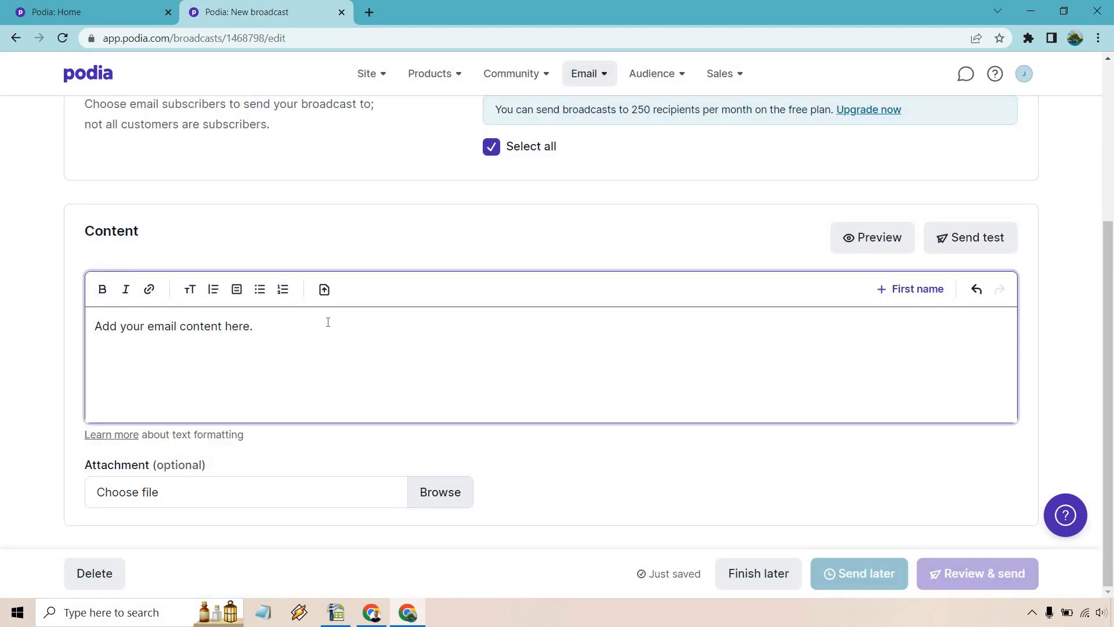
left_click(252, 326)
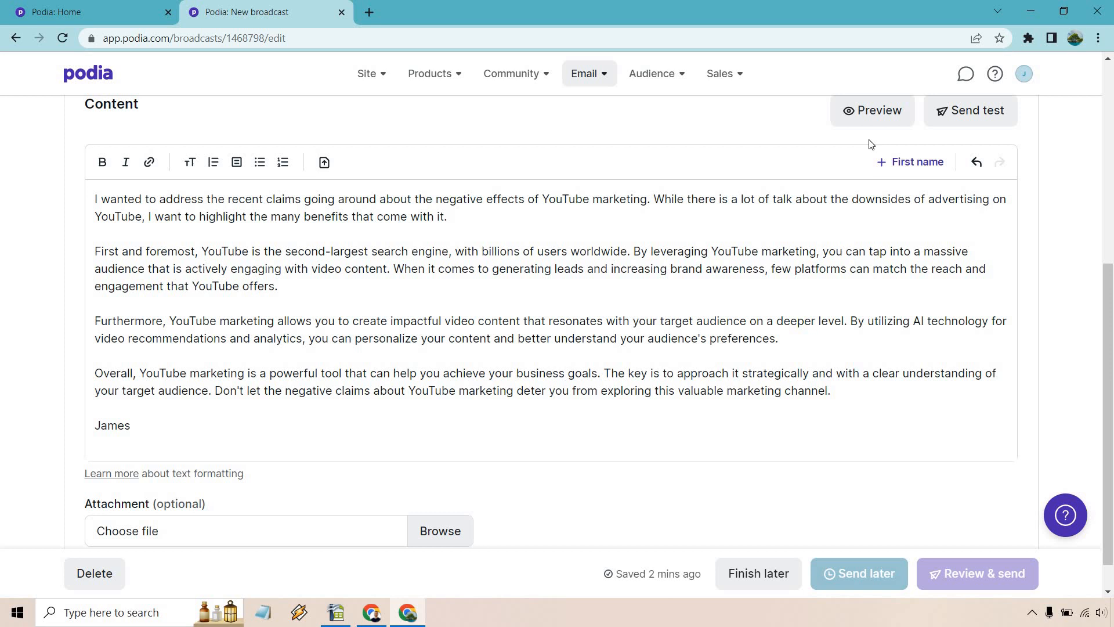
left_click(872, 110)
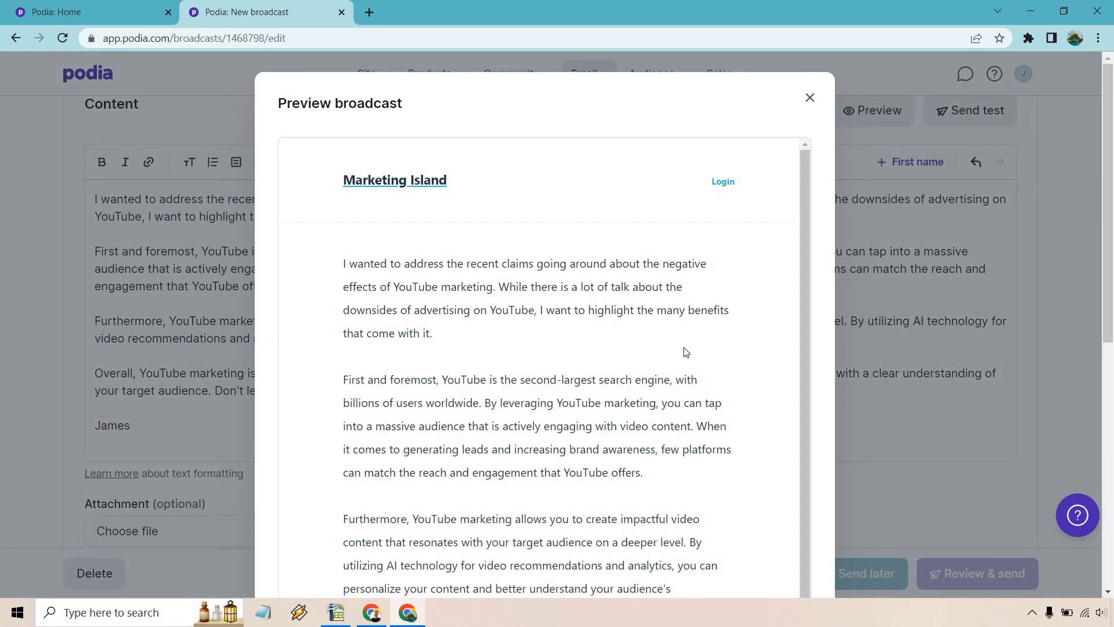
scroll("down", 3)
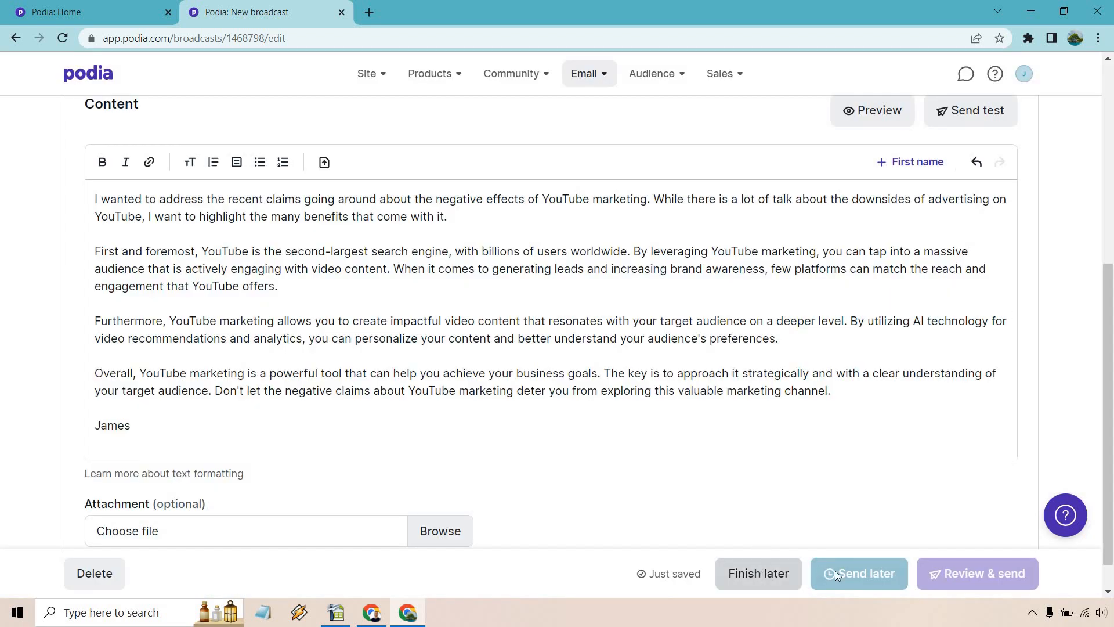
mouse_move(977, 573)
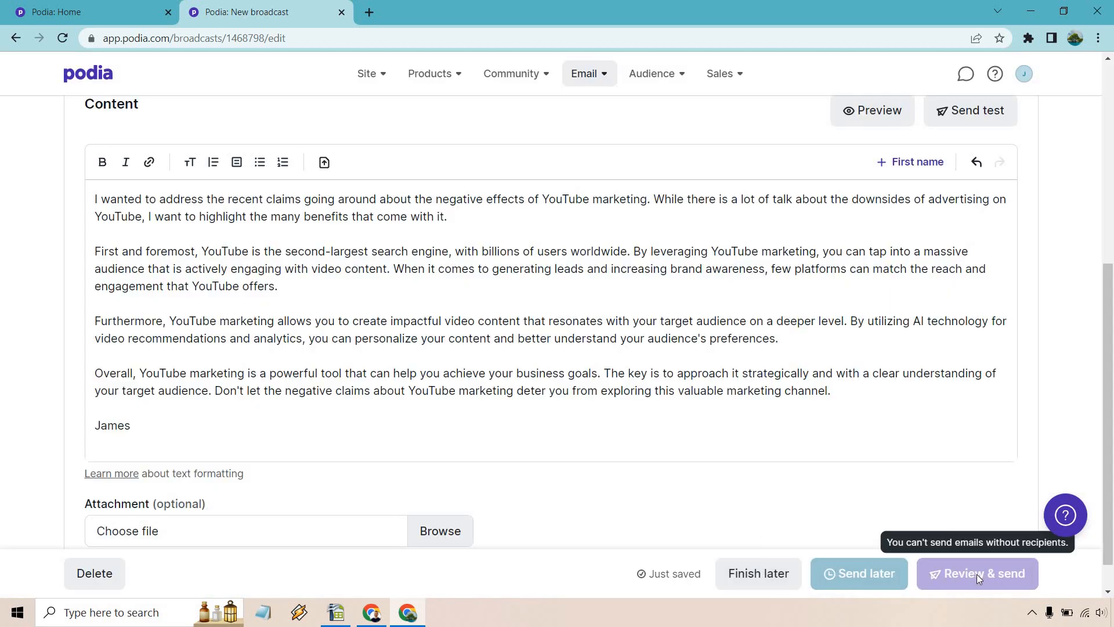
scroll("down", 3)
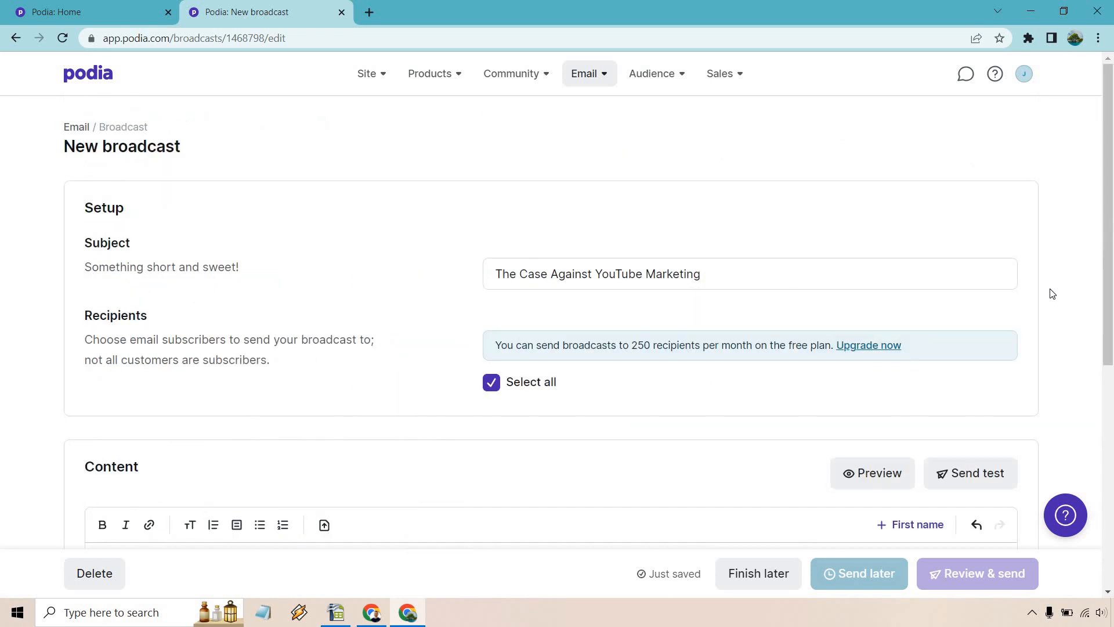
Step: Create a new email campaign named 'Marketing Island Followups'
left_click(583, 73)
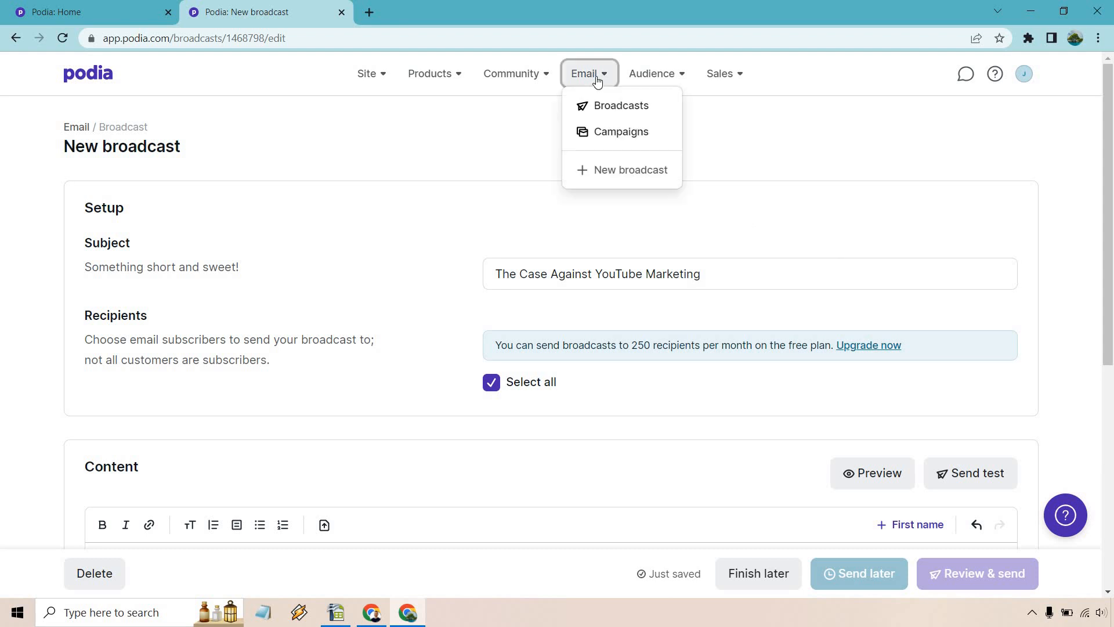
mouse_move(620, 131)
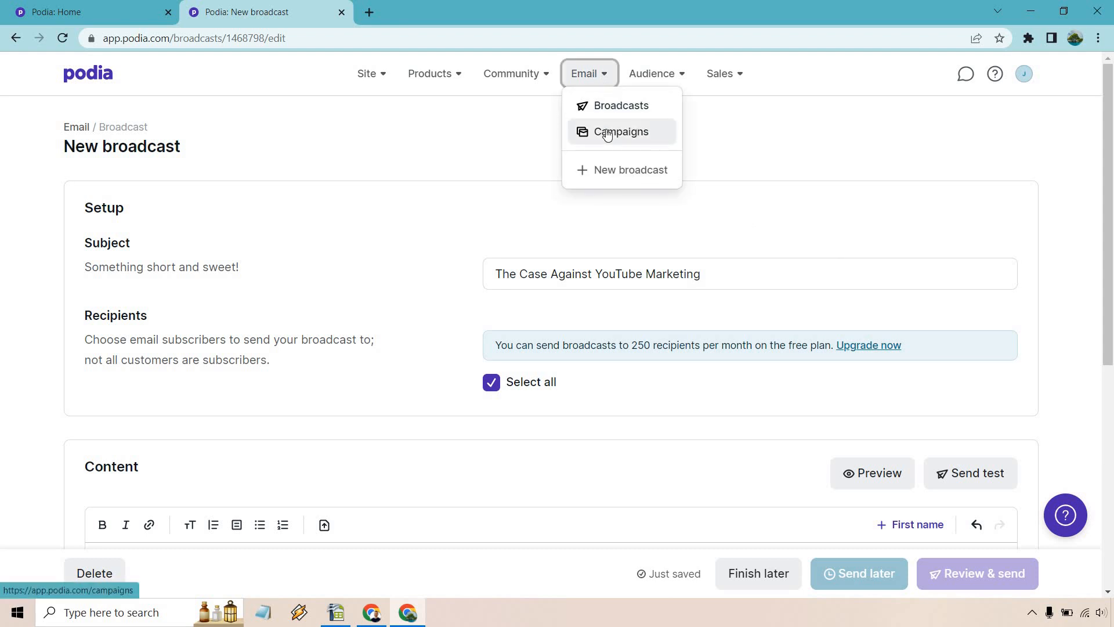
left_click(622, 132)
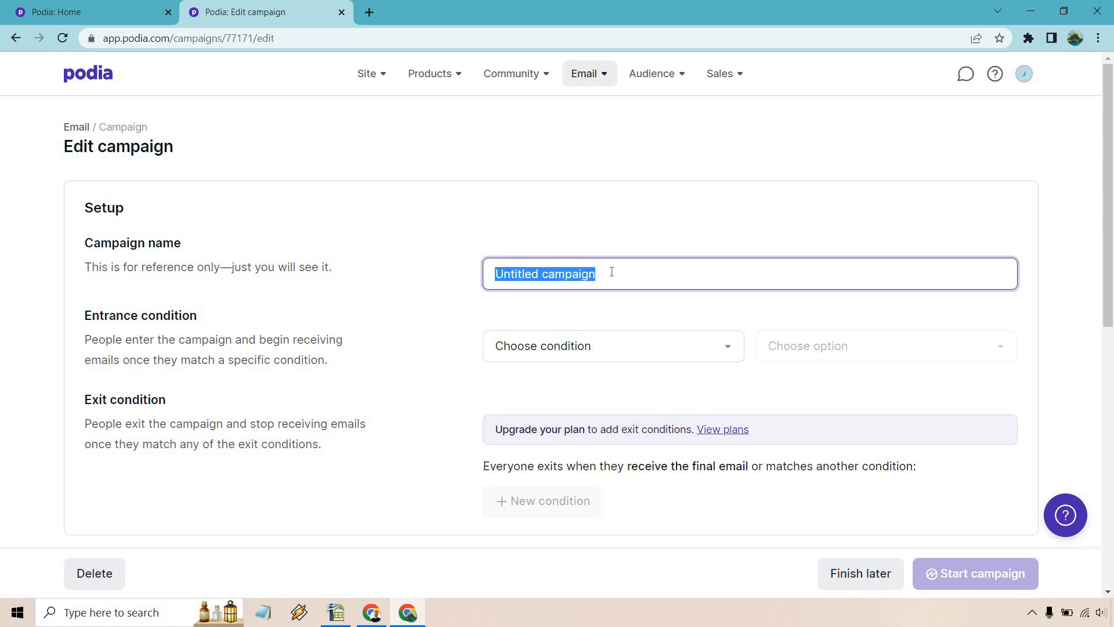
type("Marketing")
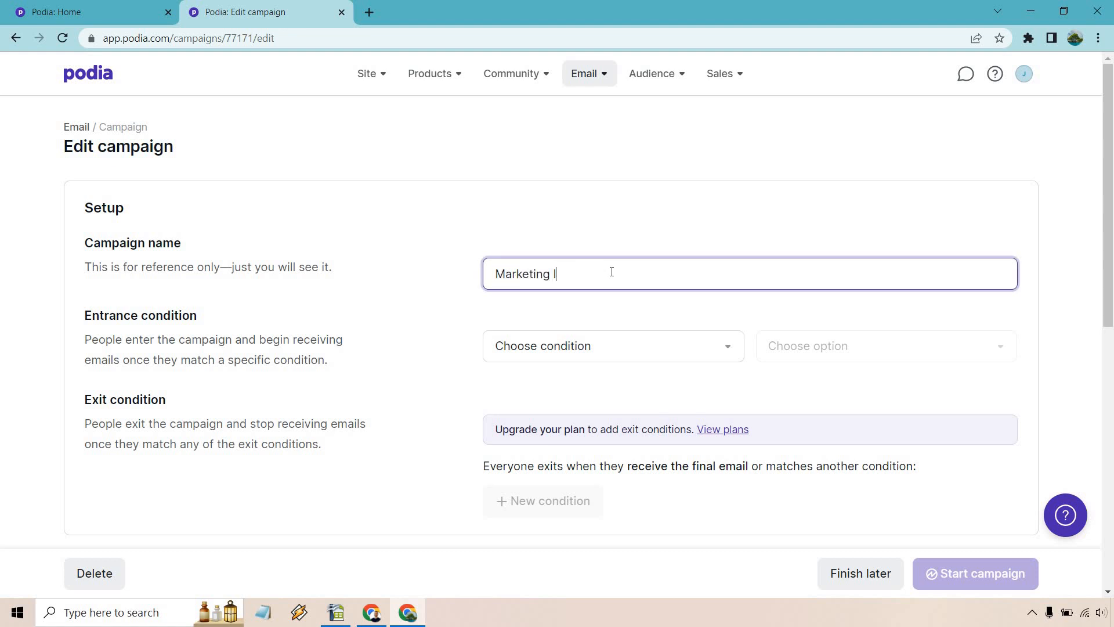
type("Island Foll")
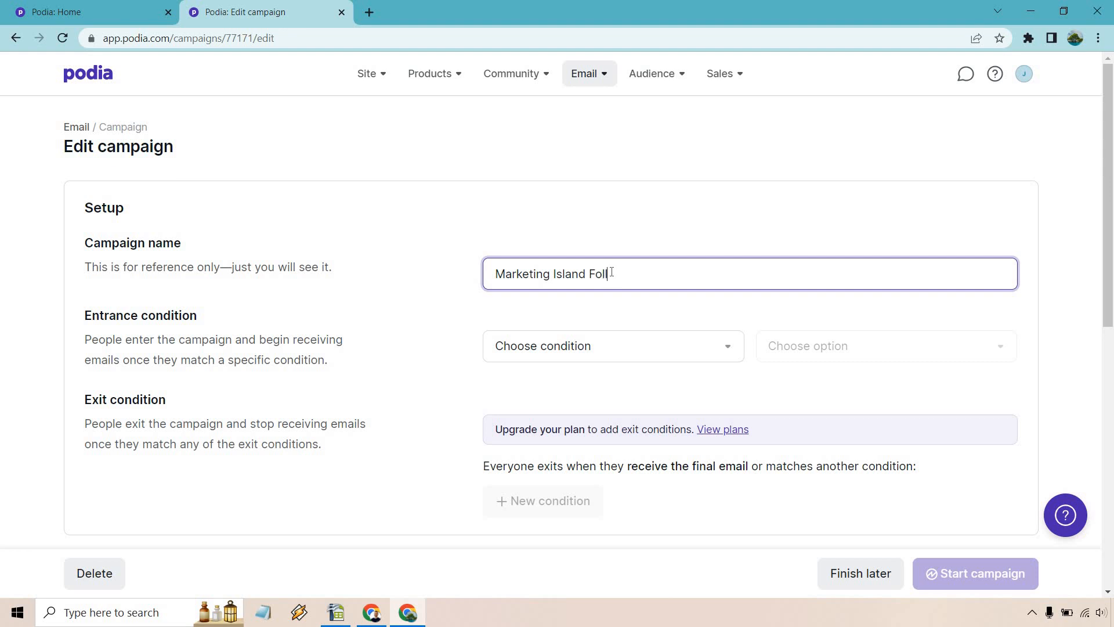
type("owups")
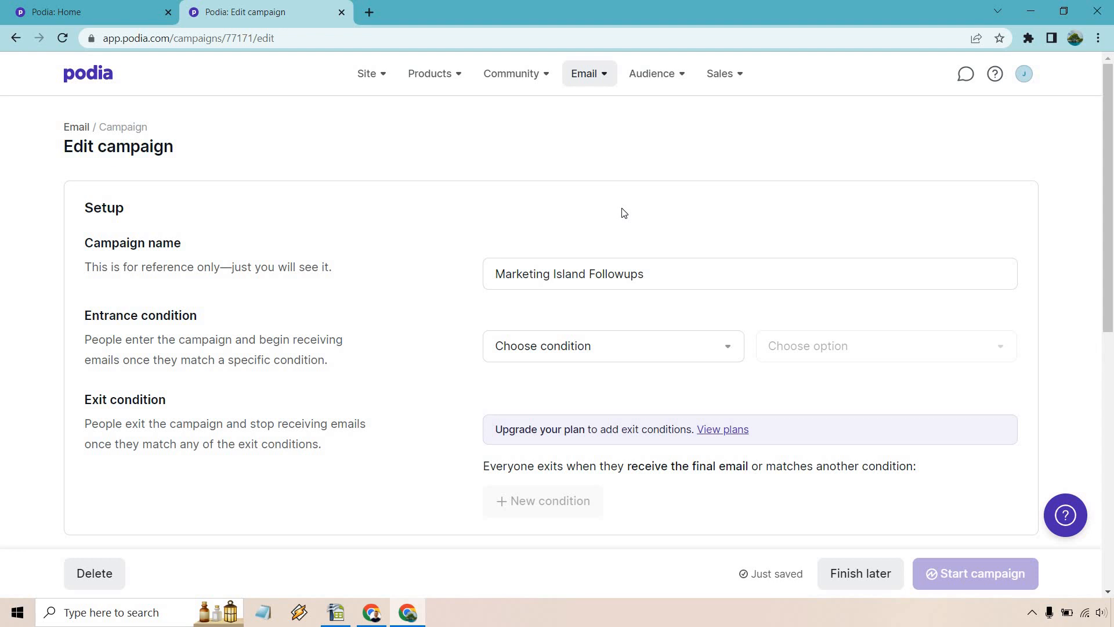
mouse_move(395, 324)
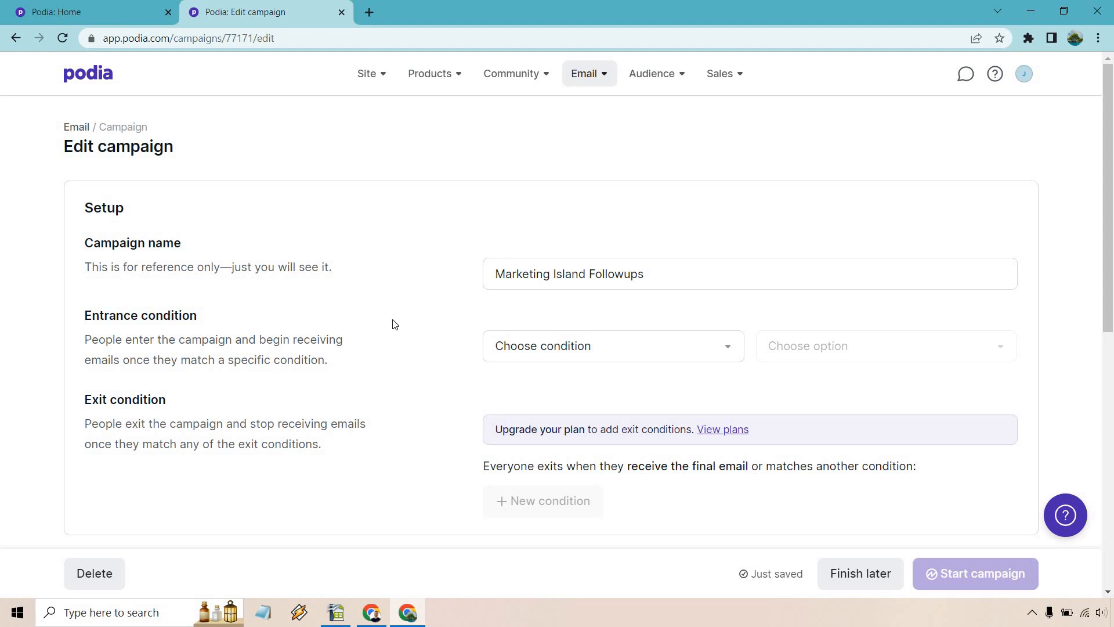
mouse_move(535, 346)
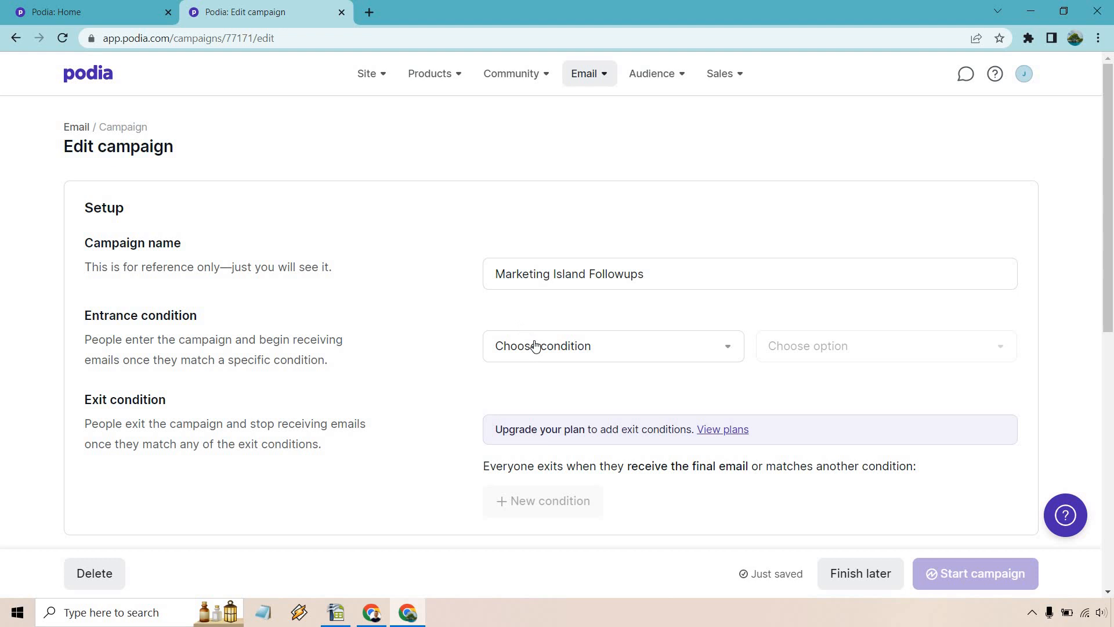
Step: Set the entrance condition to joining the Marketing Island (all plans) community plan
left_click(612, 346)
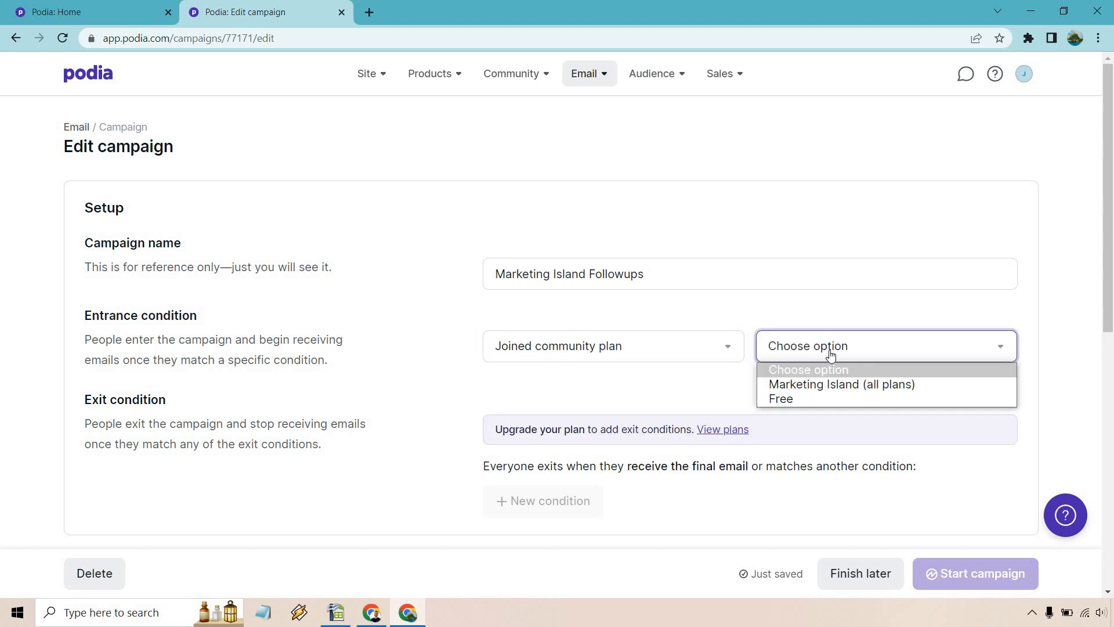
left_click(841, 384)
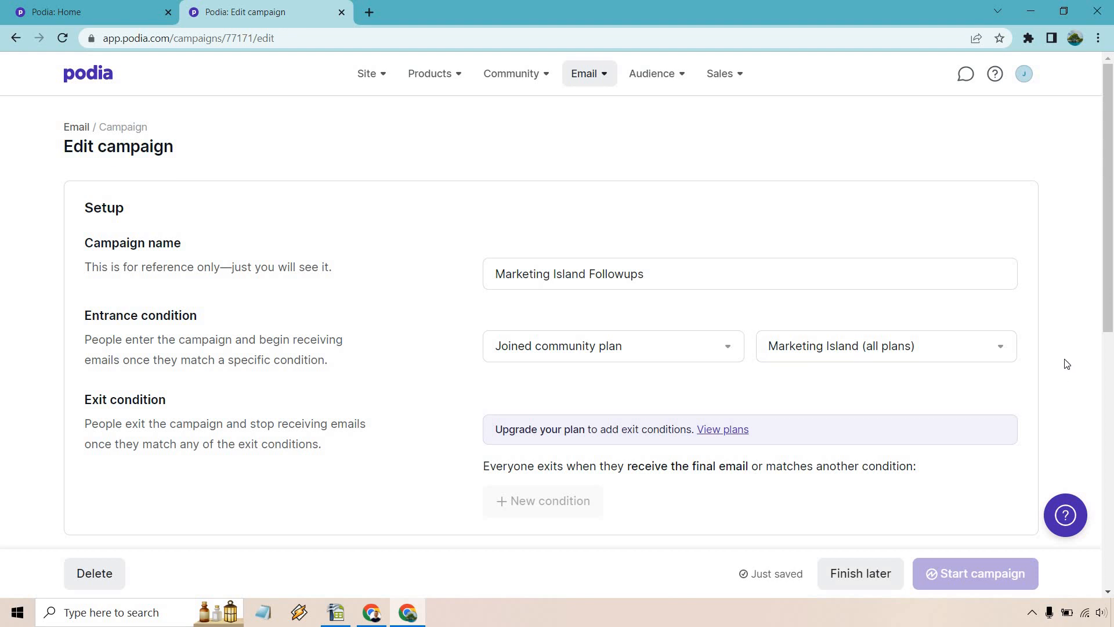
scroll("down", 3)
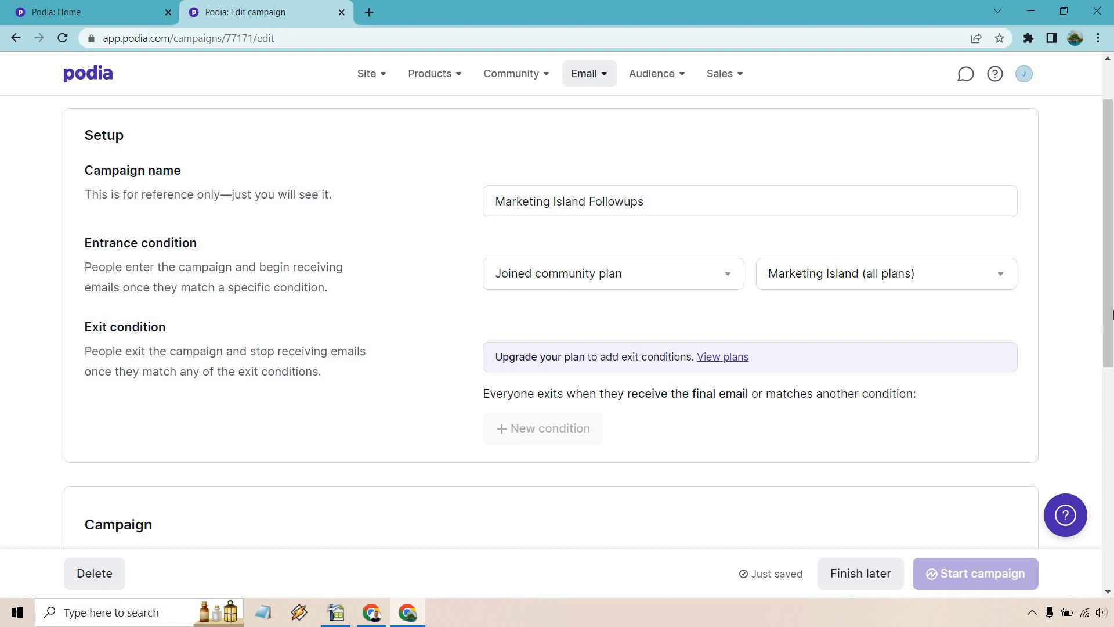
Step: Give the first email the subject 'The Case Against YouTube Marketing' with the article body and preview it
scroll("down", 3)
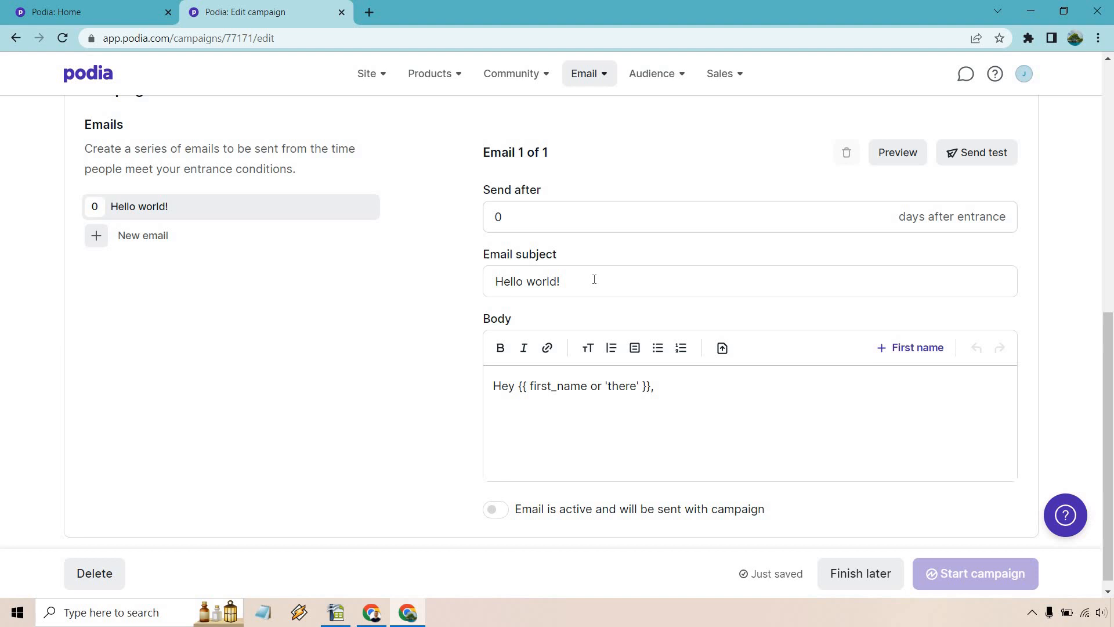
type("The Case Against YouTube Marketing")
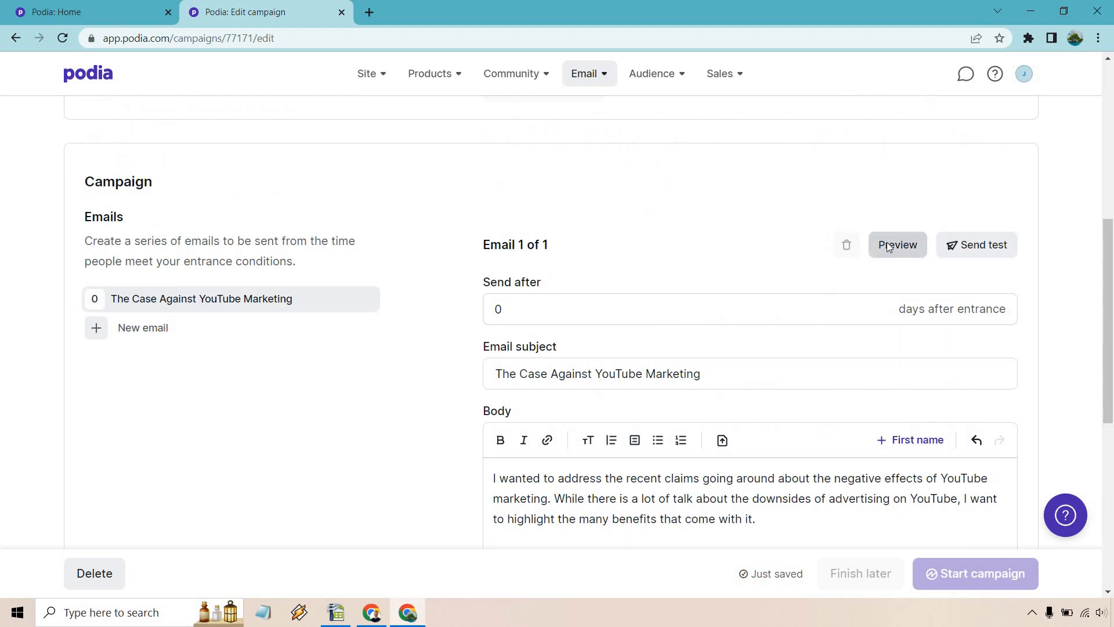
left_click(896, 244)
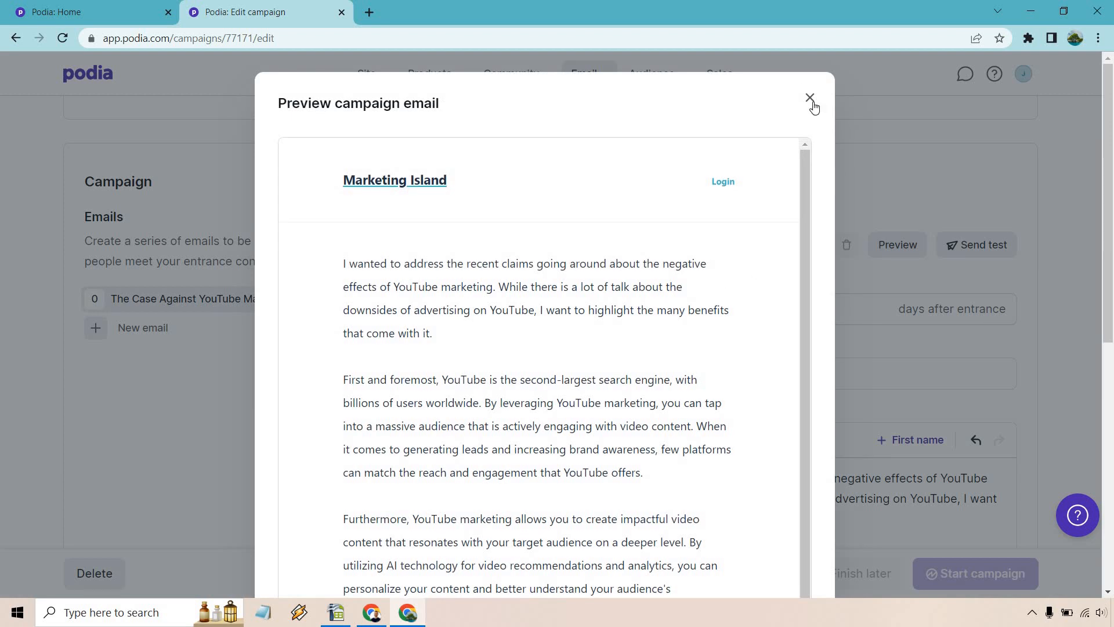
left_click(810, 98)
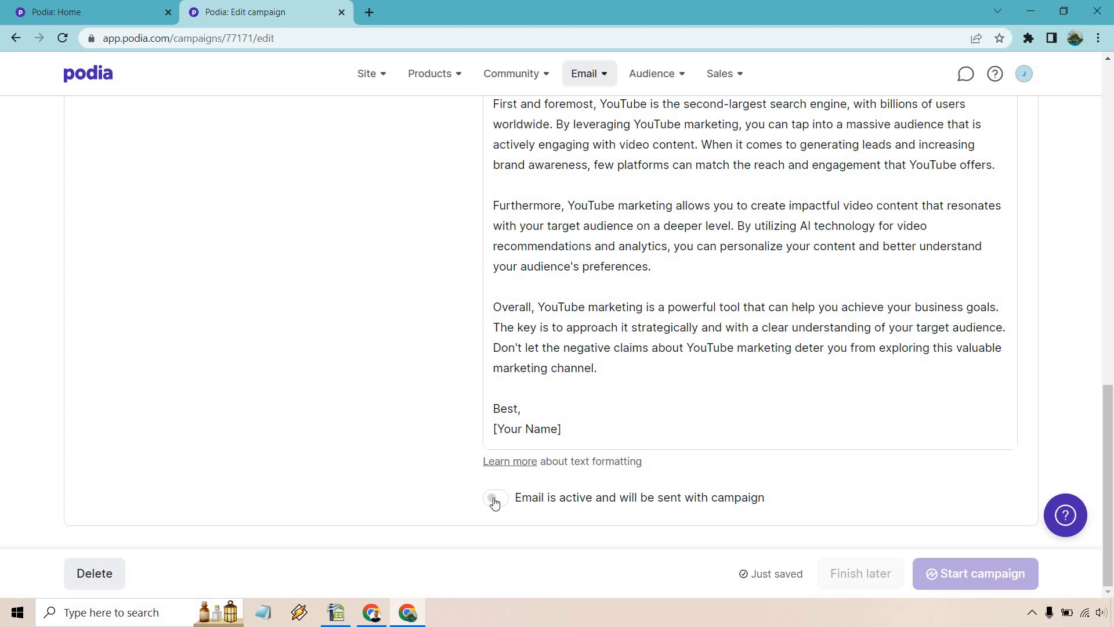
Step: Switch the first email on so it is sent with the campaign
left_click(496, 498)
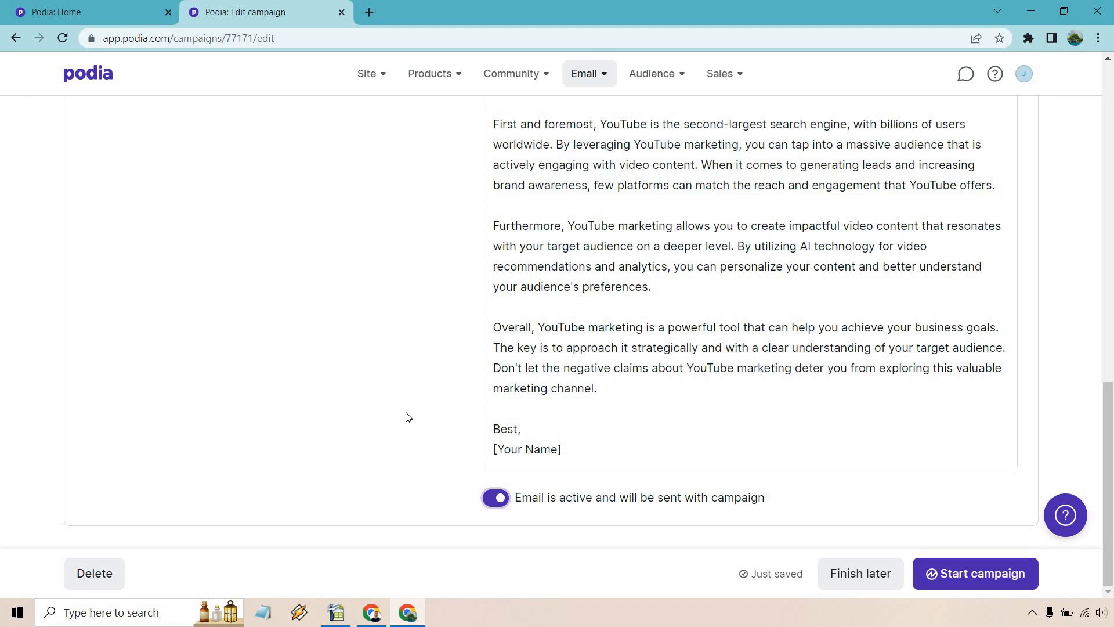
mouse_move(886, 494)
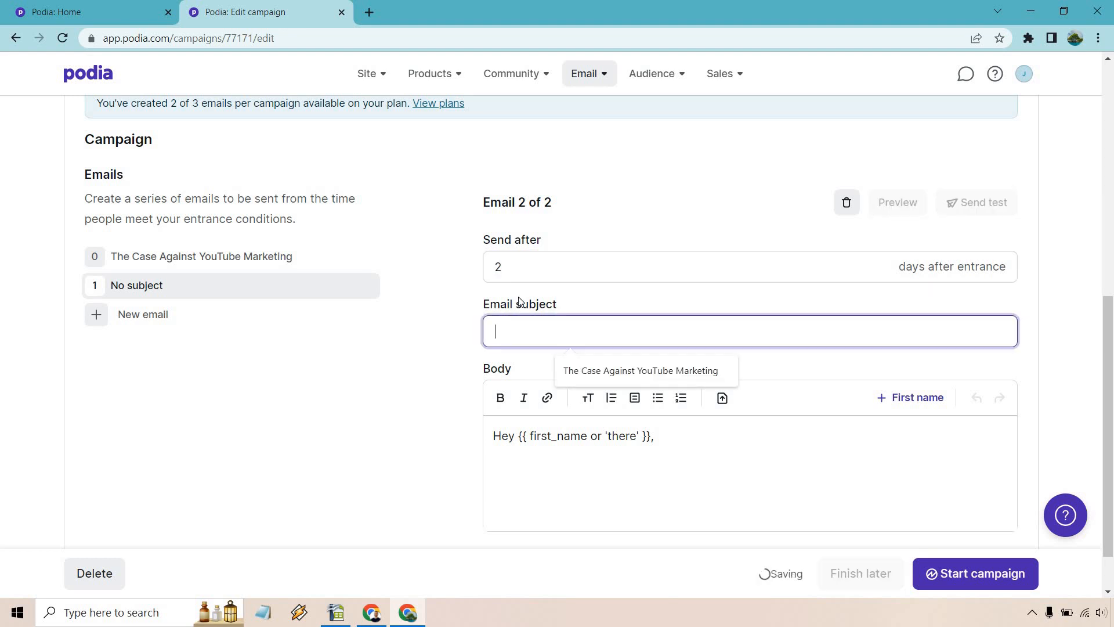
Step: Give the second email the subject 'I had a quick question?' with the article body and make it active
type("I had a quick question?")
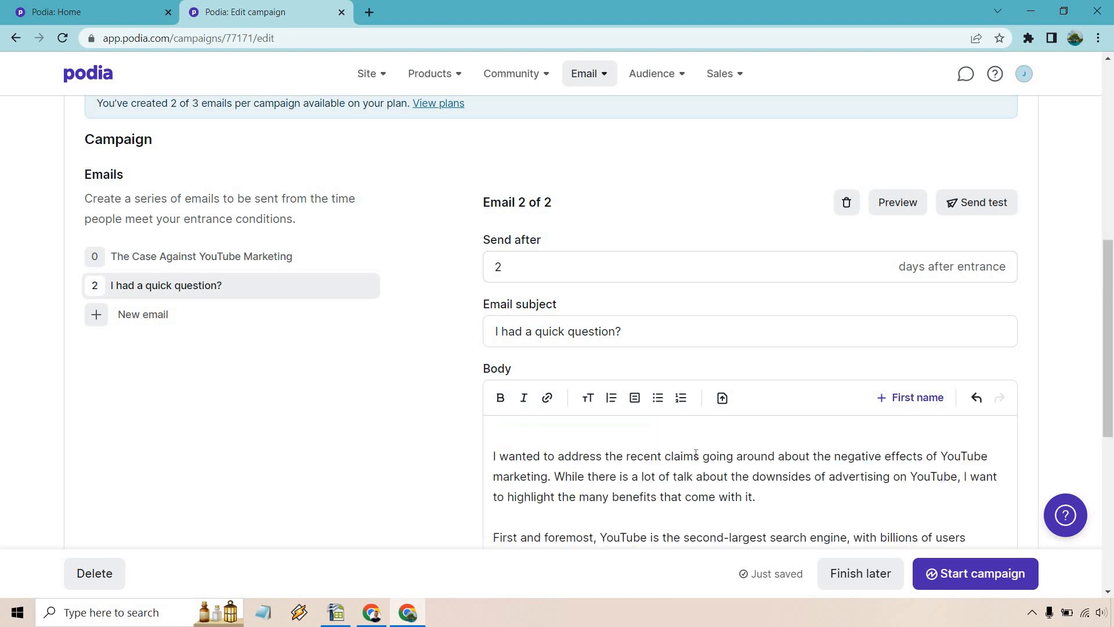
scroll("down", 3)
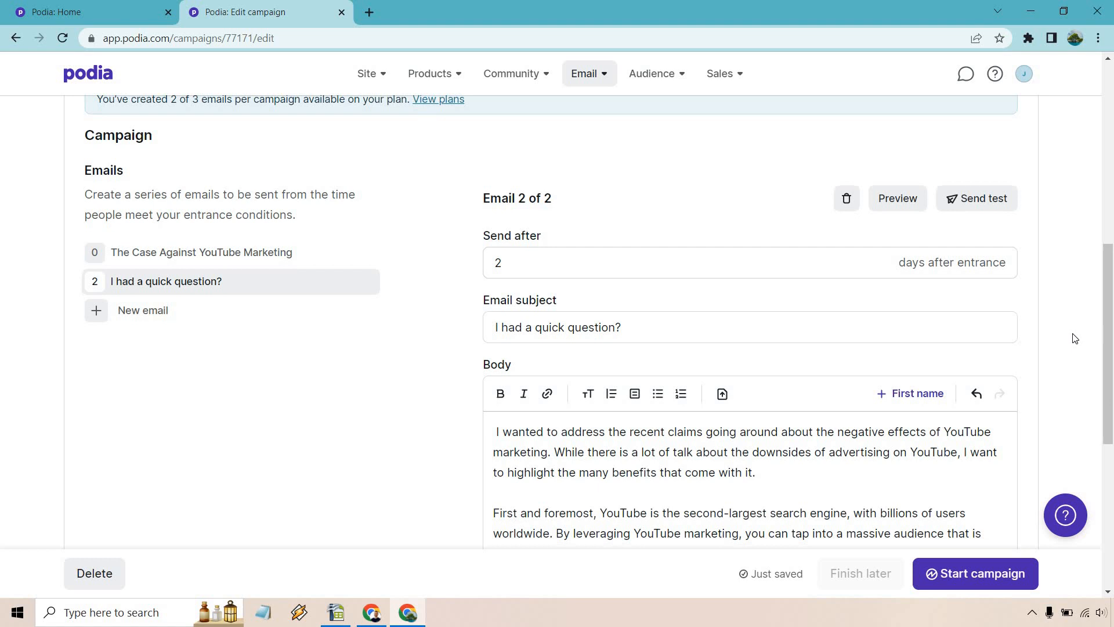
scroll("down", 3)
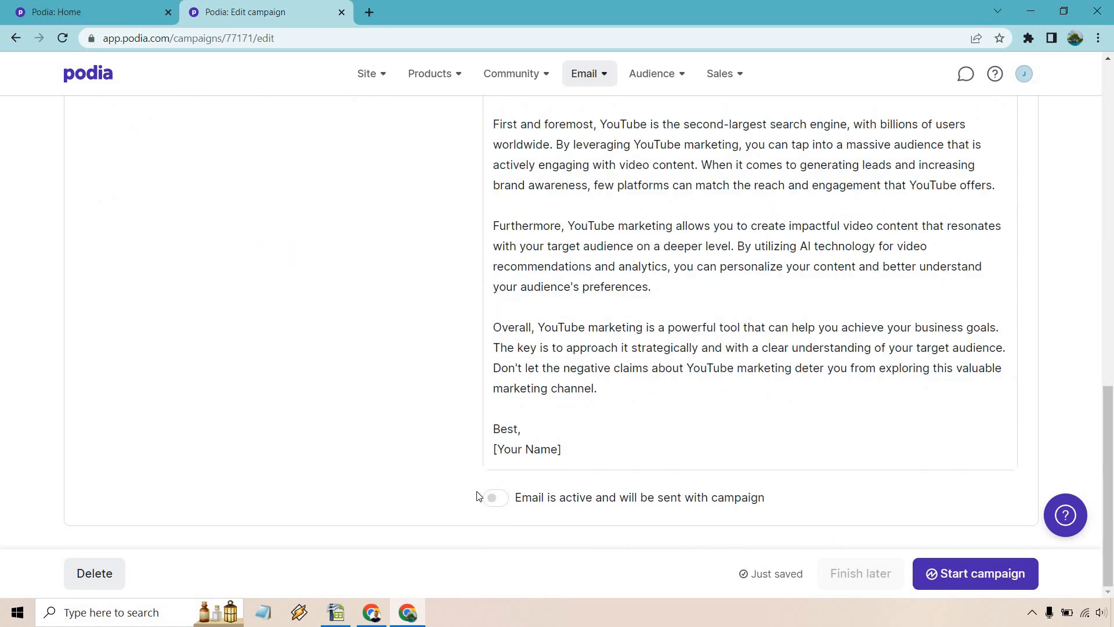
left_click(495, 497)
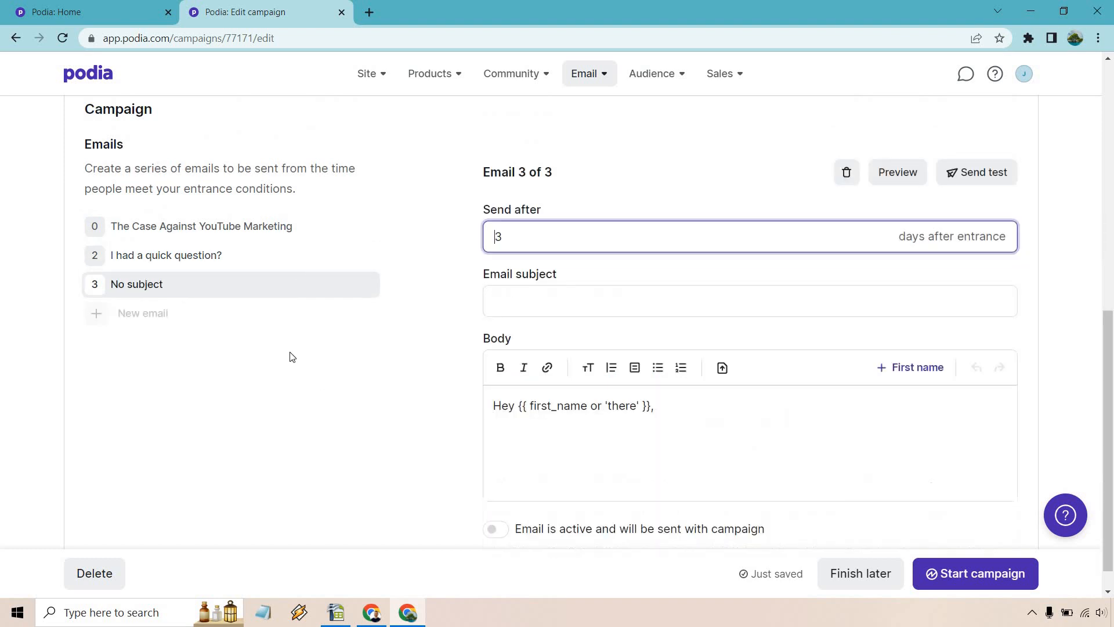
mouse_move(897, 222)
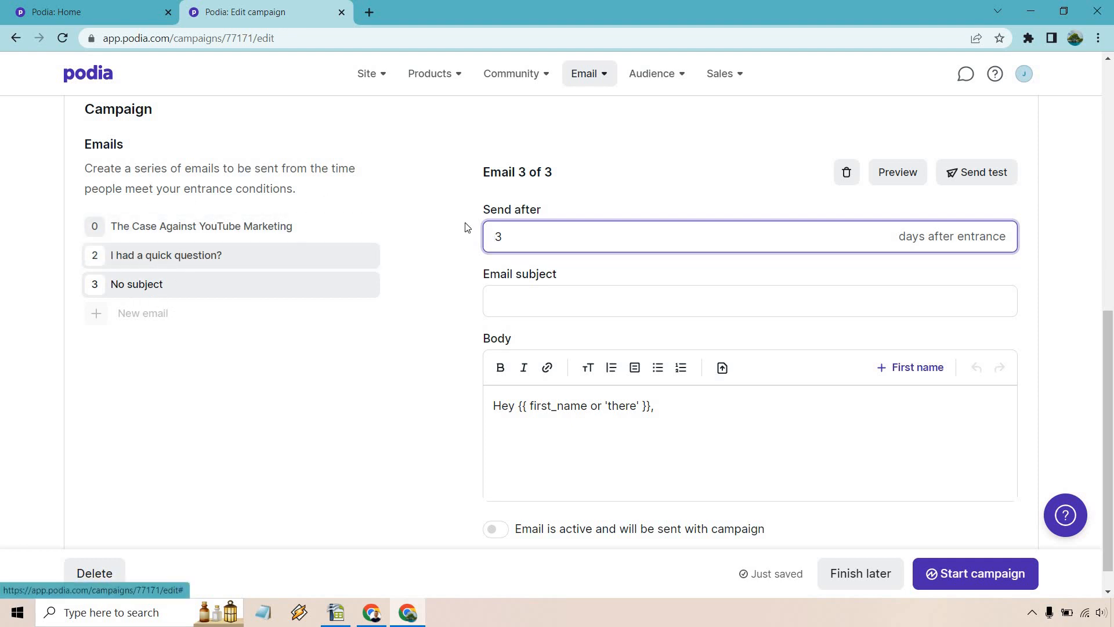
Step: Set the third email's Send after to 4 days after entrance
type("4")
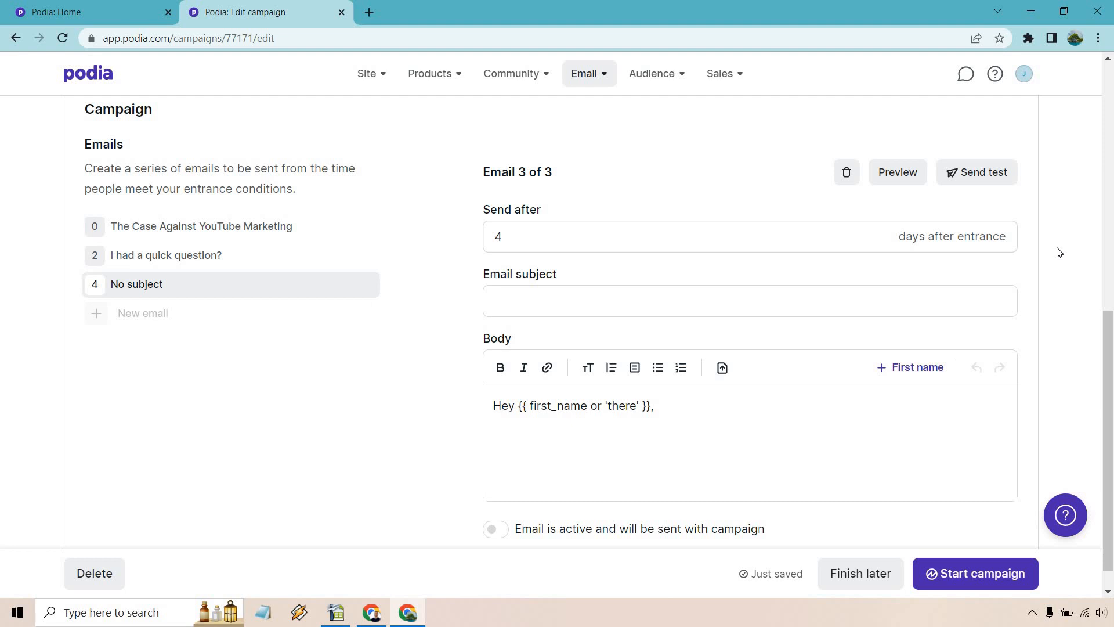
mouse_move(968, 507)
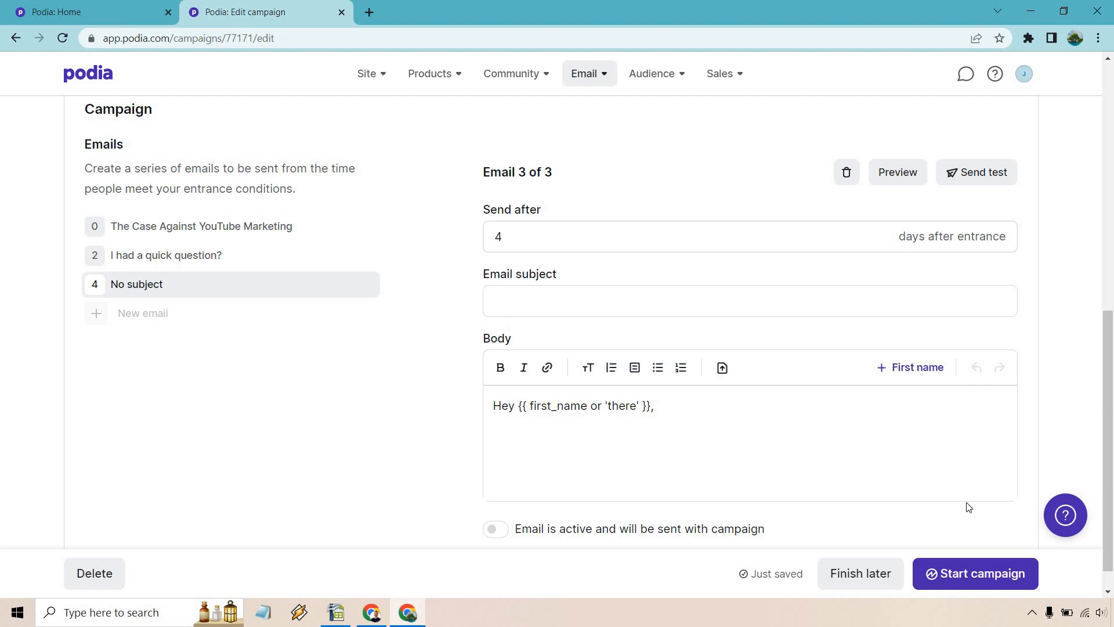
mouse_move(1017, 403)
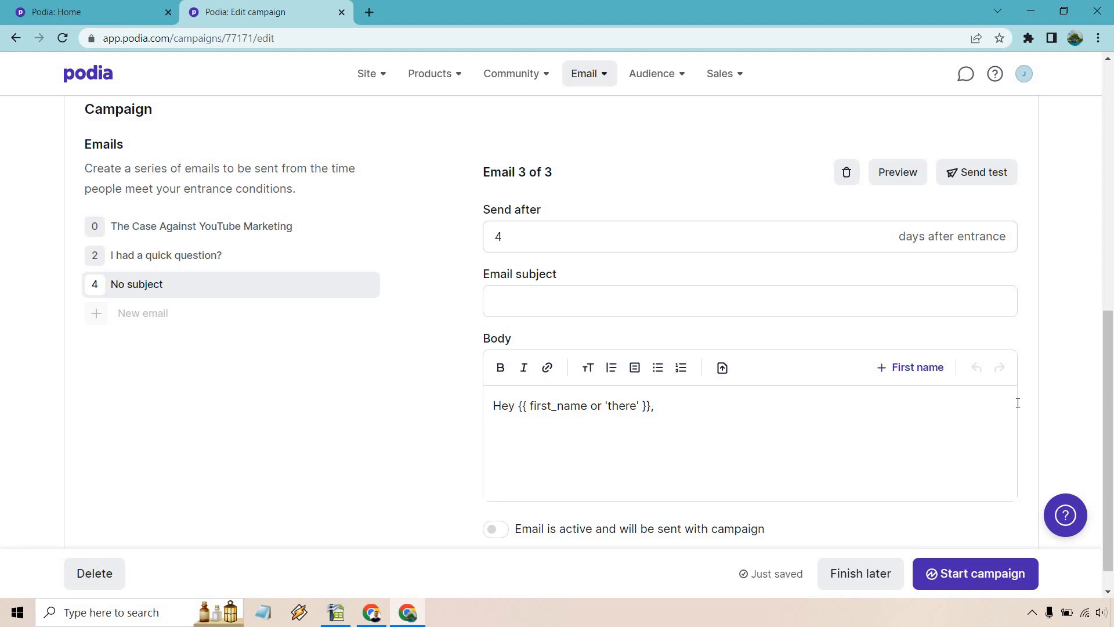